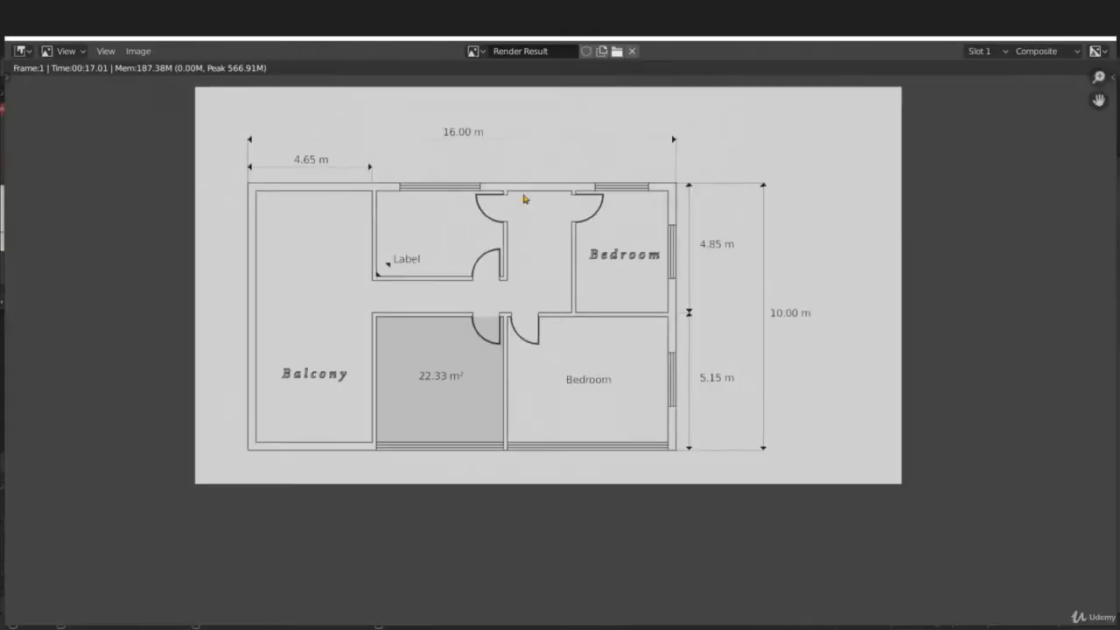
Step: Switch workspaces to show the stone particle scene with rocks scattered along the wall base
{"action": "left_click", "coordinate": [522, 47]}
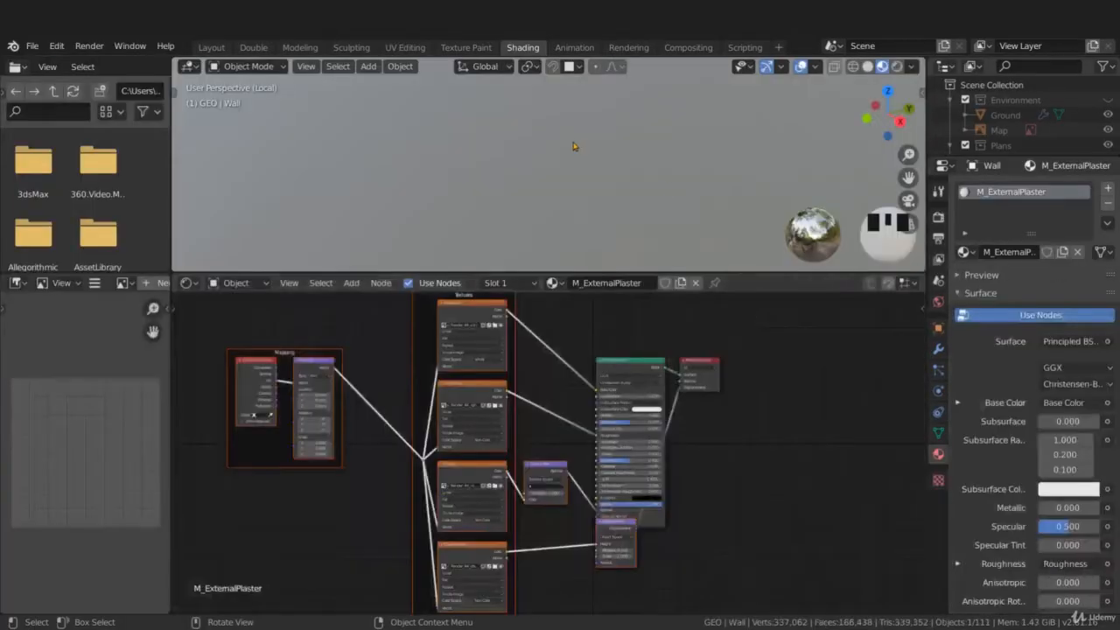
{"action": "left_click", "coordinate": [252, 47]}
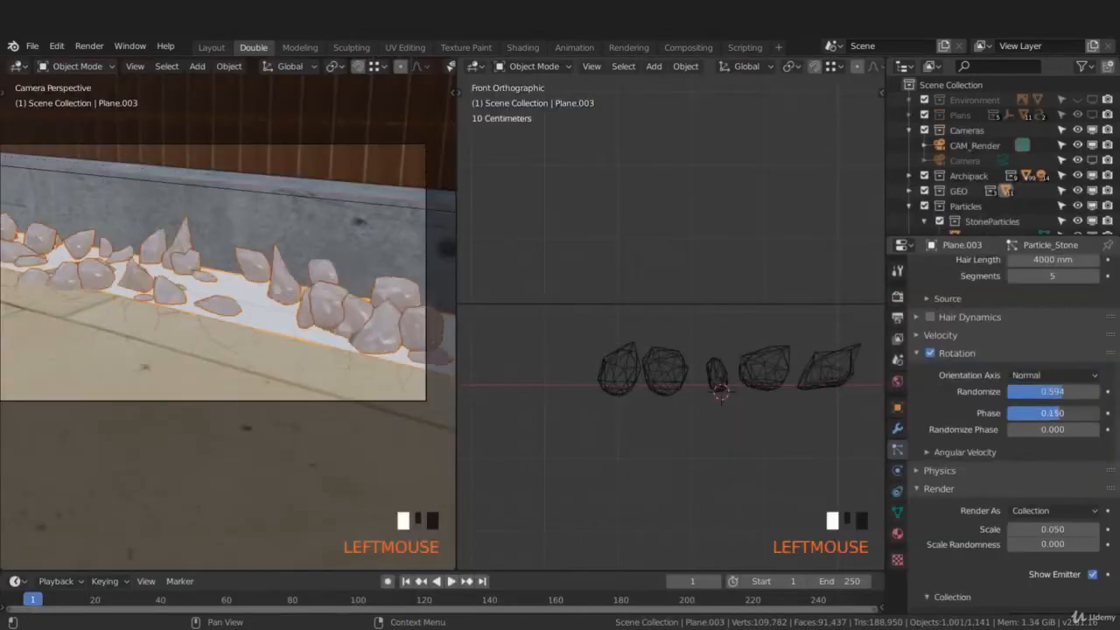